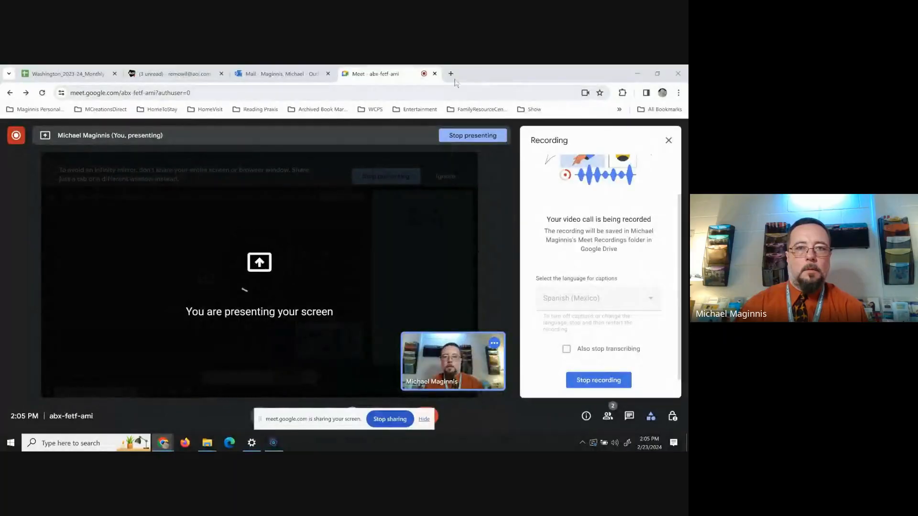
From a new tab, launch Google Drive and open the Roles folder's .docx document.
{"action": "left_click", "coordinate": [451, 73]}
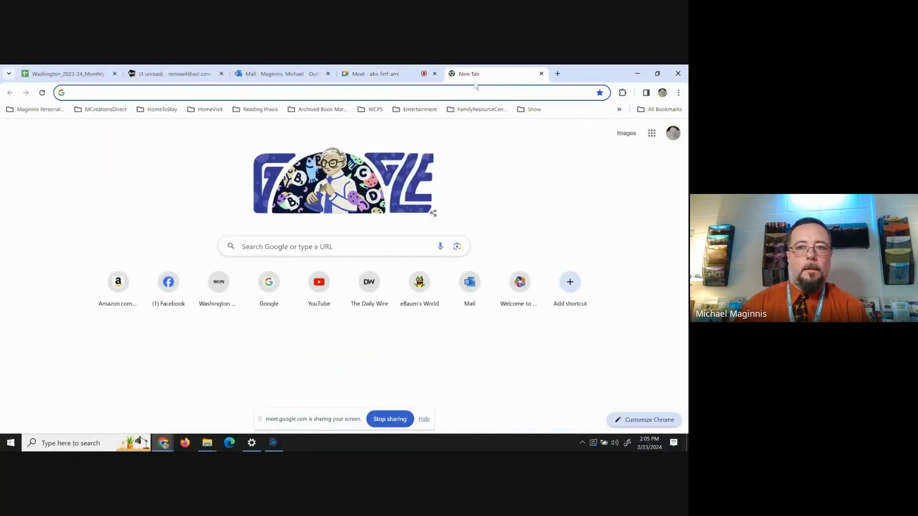
{"action": "left_click", "coordinate": [651, 133]}
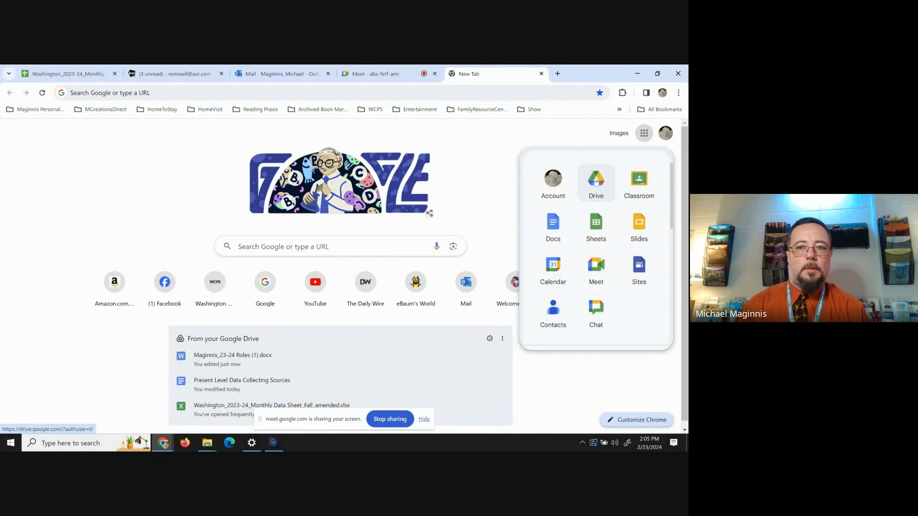
{"action": "left_click", "coordinate": [596, 182]}
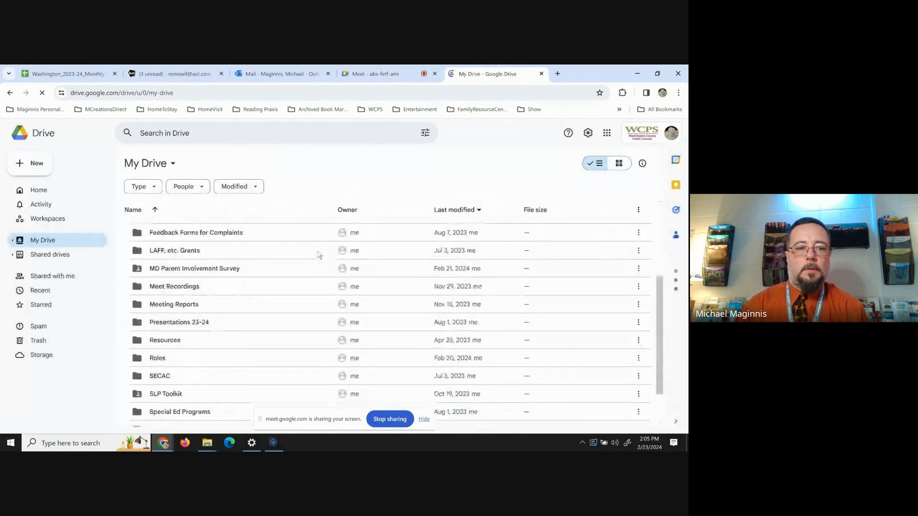
{"action": "scroll", "scroll_direction": "down", "scroll_amount": 3}
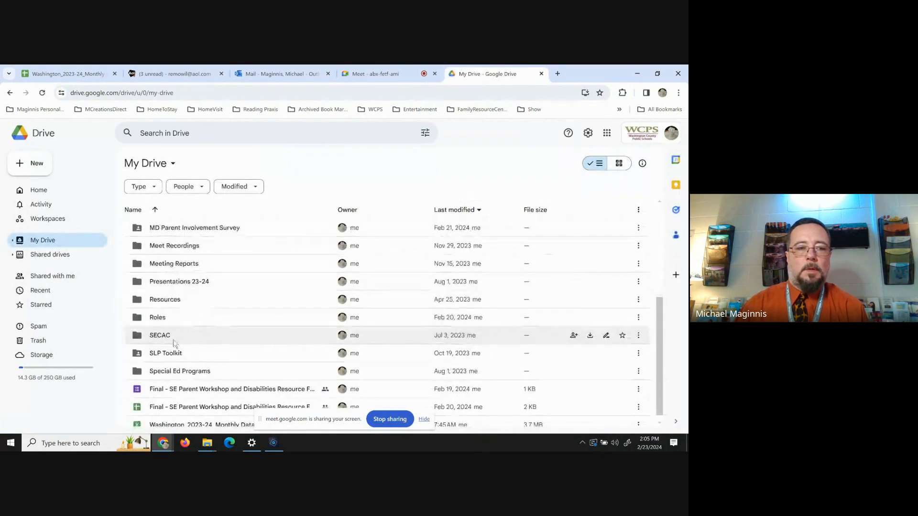
{"action": "double_click", "coordinate": [157, 317]}
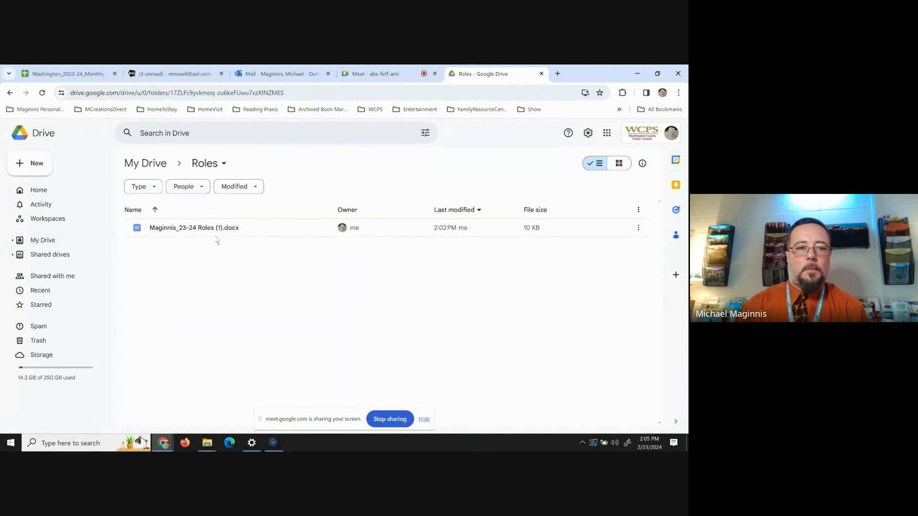
{"action": "double_click", "coordinate": [195, 227]}
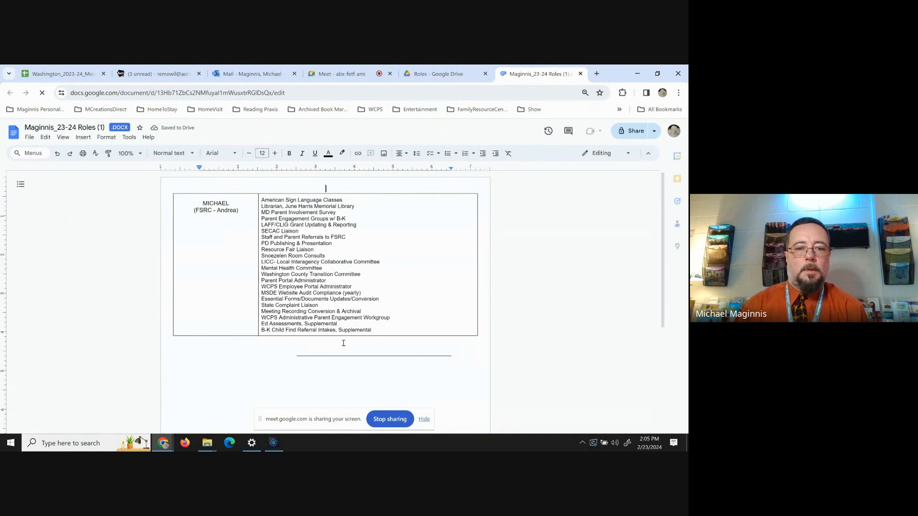
Start a new drawing canvas over the roles document via Insert > Drawing > New.
{"action": "scroll", "scroll_direction": "down", "scroll_amount": 3}
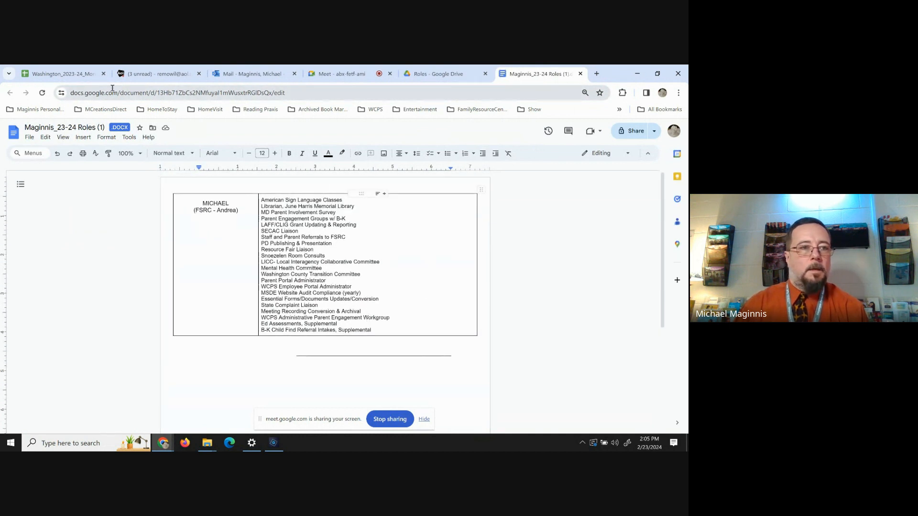
{"action": "left_click", "coordinate": [83, 137]}
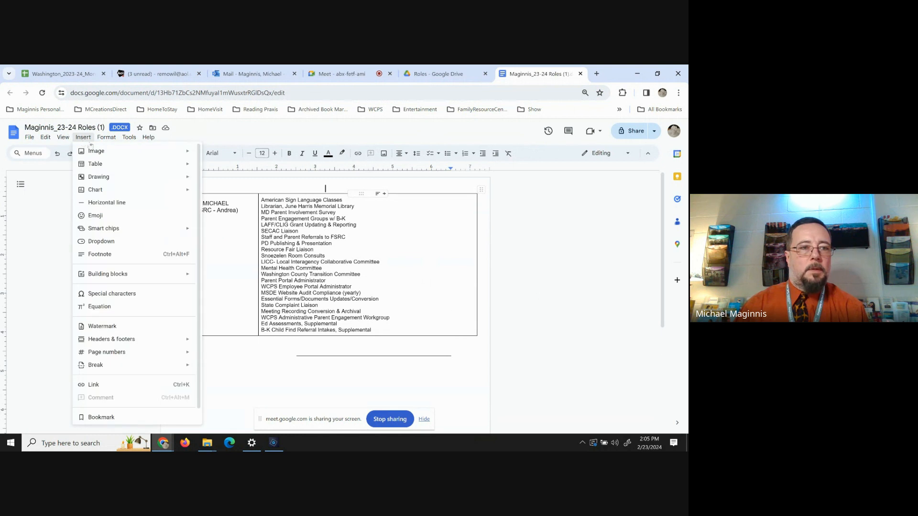
{"action": "mouse_move", "coordinate": [98, 176]}
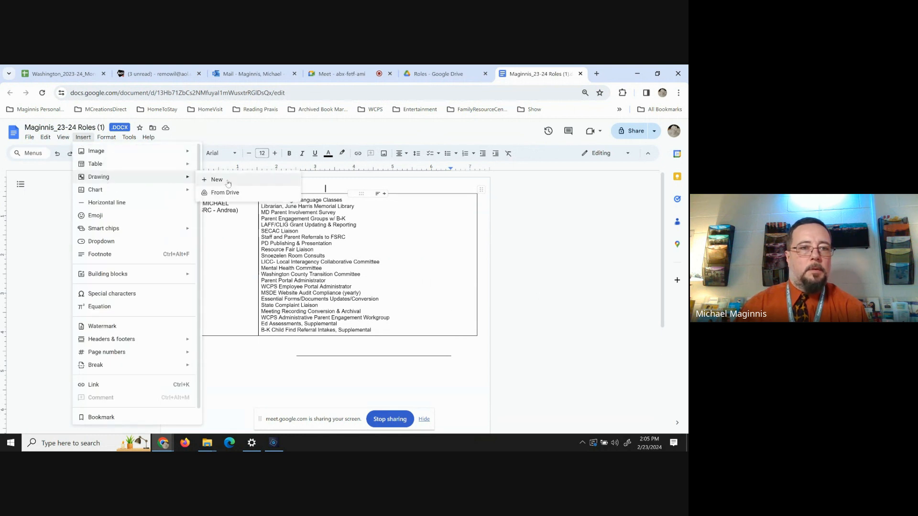
{"action": "left_click", "coordinate": [217, 180]}
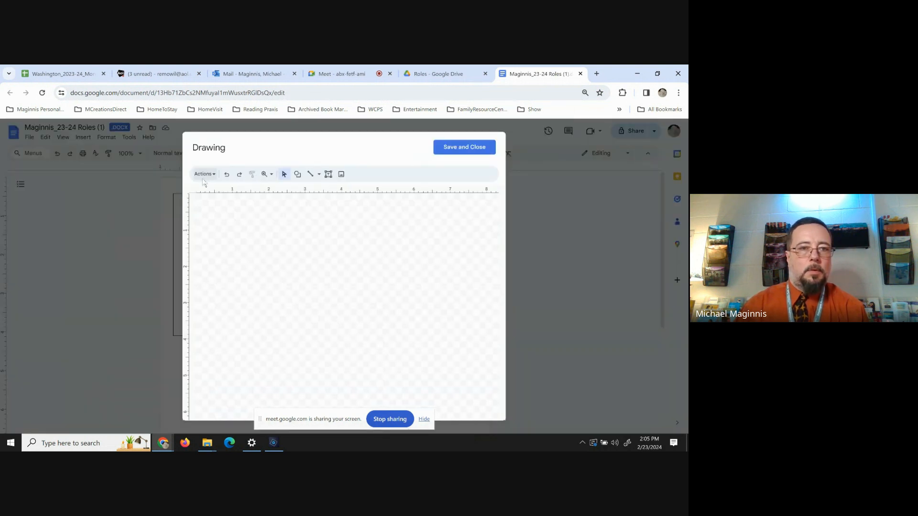
{"action": "mouse_move", "coordinate": [310, 174]}
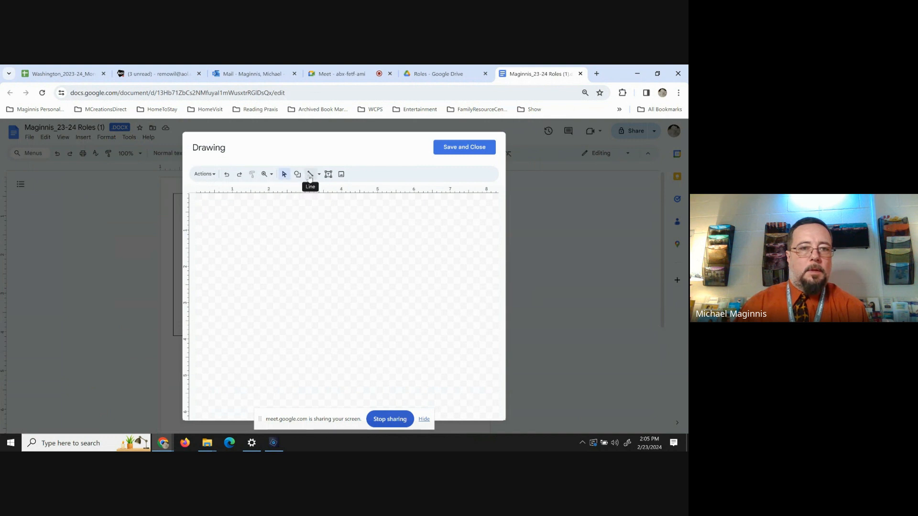
{"action": "mouse_move", "coordinate": [320, 174]}
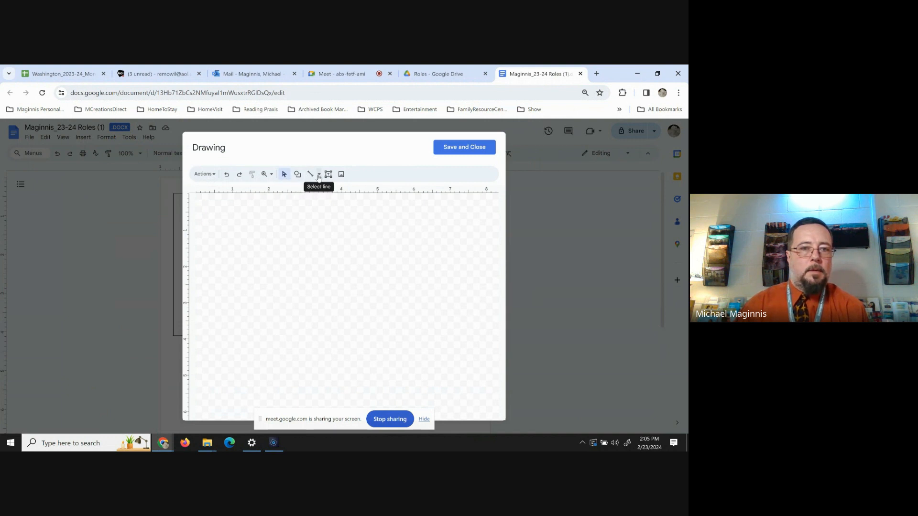
With the Scribble tool, handwrite the first name, middle initial and start of the surname.
{"action": "left_click", "coordinate": [311, 174]}
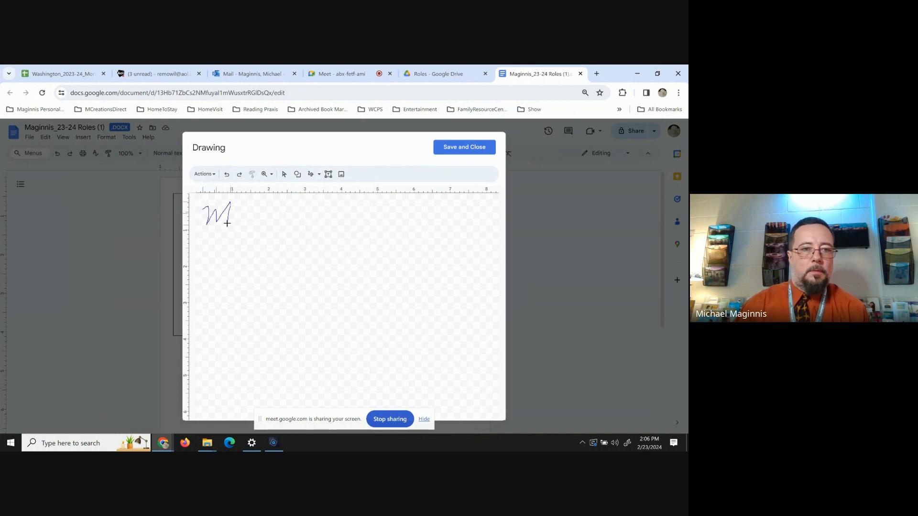
{"action": "left_click_drag", "start_coordinate": [231, 215], "coordinate": [257, 218]}
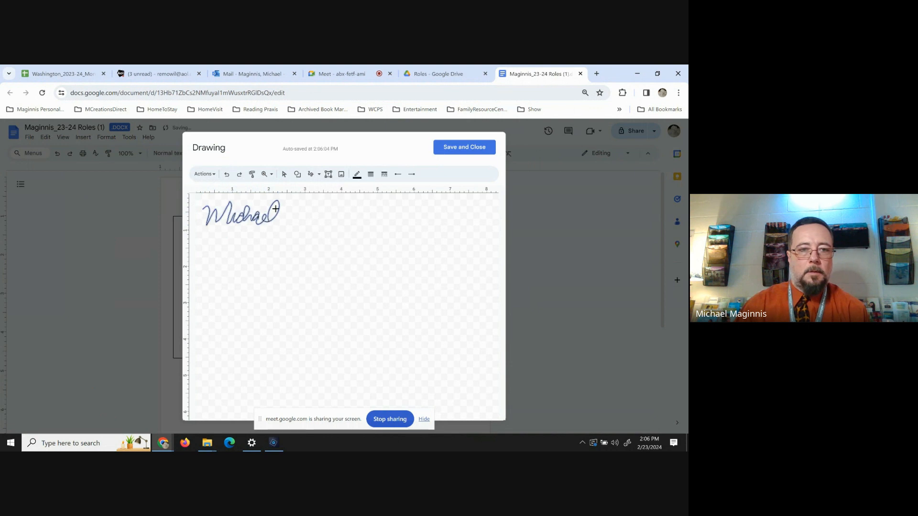
{"action": "left_click_drag", "start_coordinate": [281, 213], "coordinate": [299, 220]}
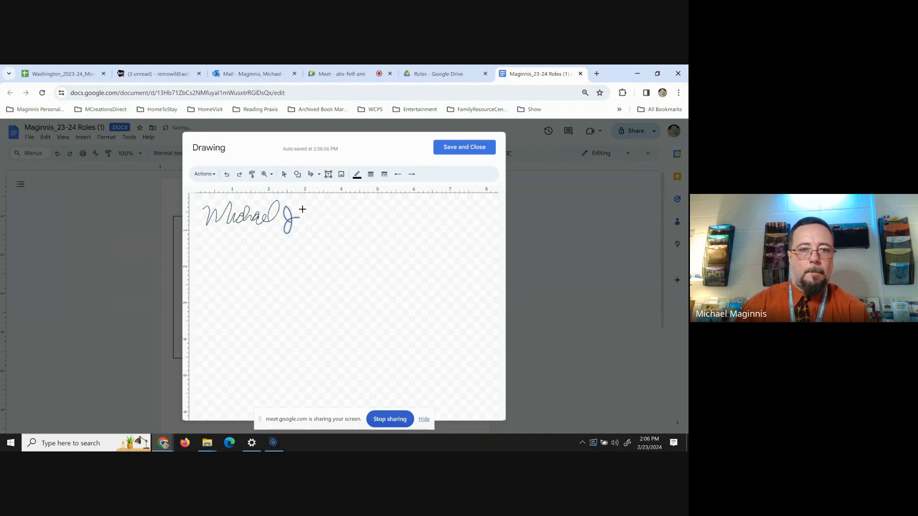
{"action": "left_click_drag", "start_coordinate": [304, 213], "coordinate": [346, 221]}
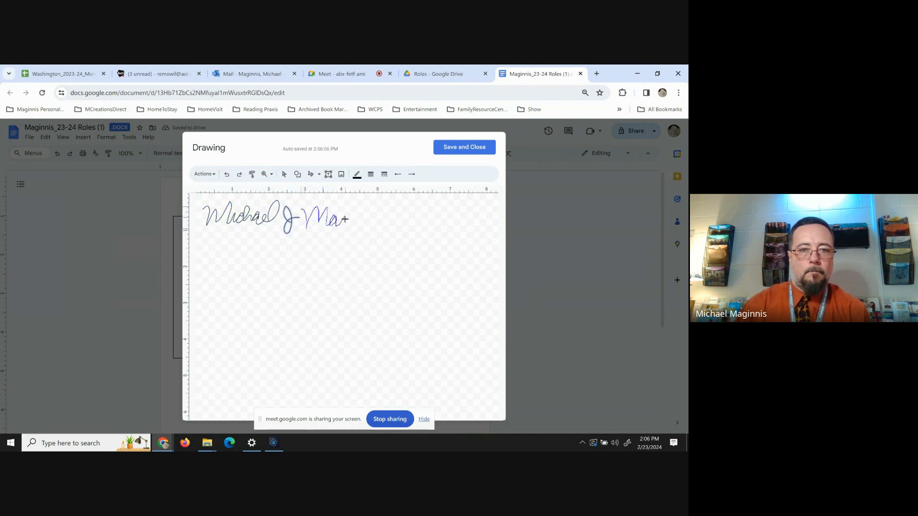
{"action": "left_click_drag", "start_coordinate": [339, 220], "coordinate": [363, 234]}
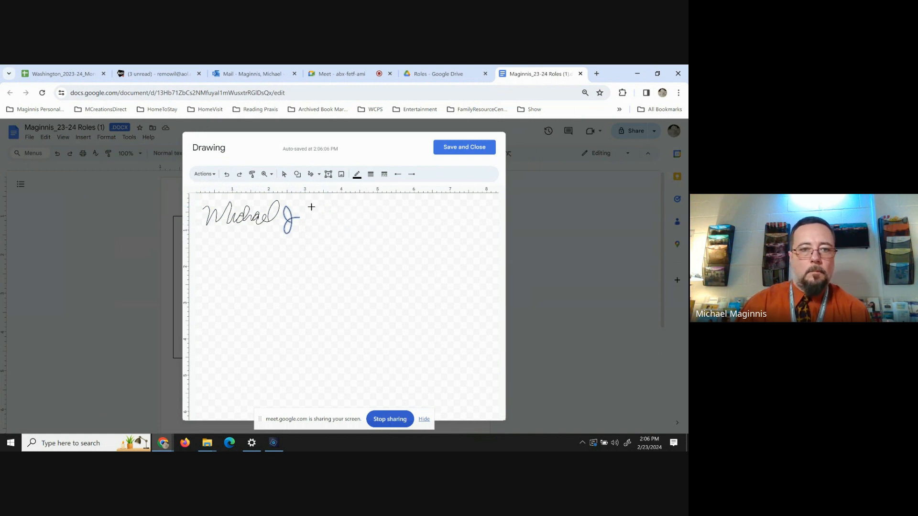
{"action": "left_click_drag", "start_coordinate": [302, 220], "coordinate": [346, 222]}
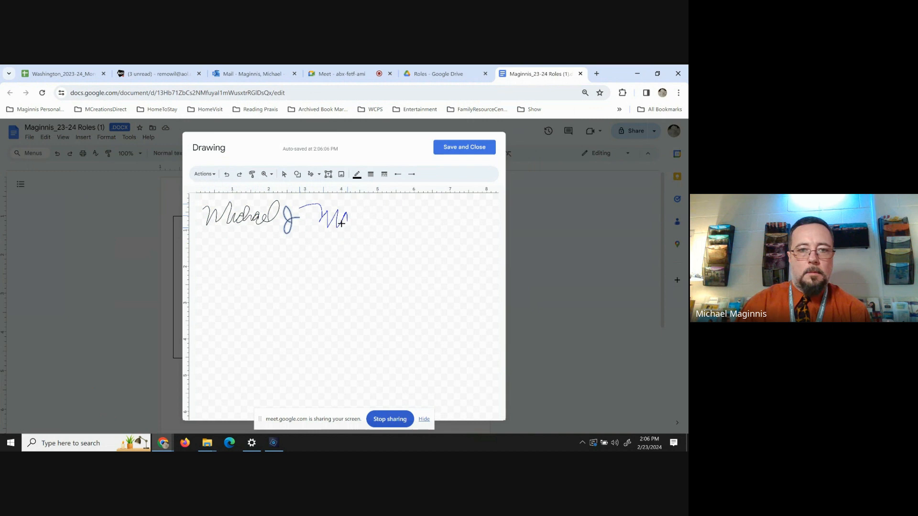
{"action": "left_click_drag", "start_coordinate": [345, 220], "coordinate": [374, 220]}
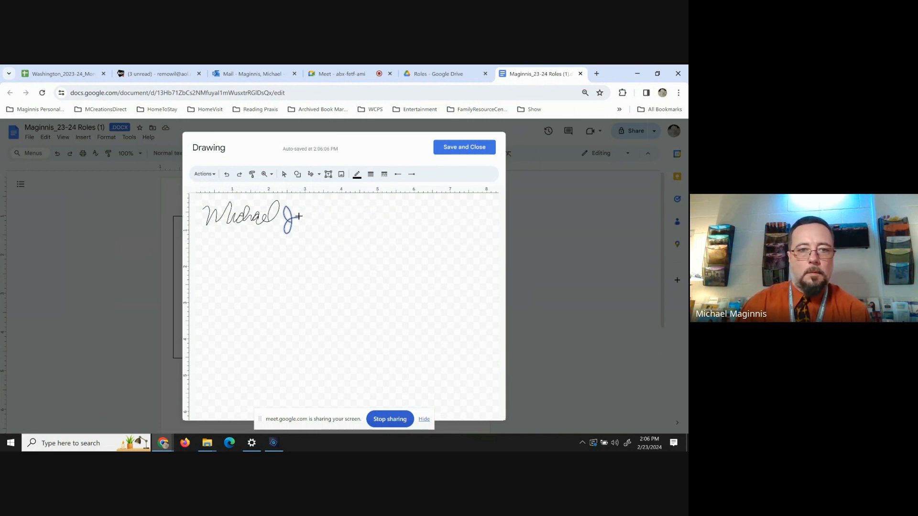
Finish writing the surname and save the signature drawing into the document.
{"action": "left_click_drag", "start_coordinate": [302, 217], "coordinate": [351, 217]}
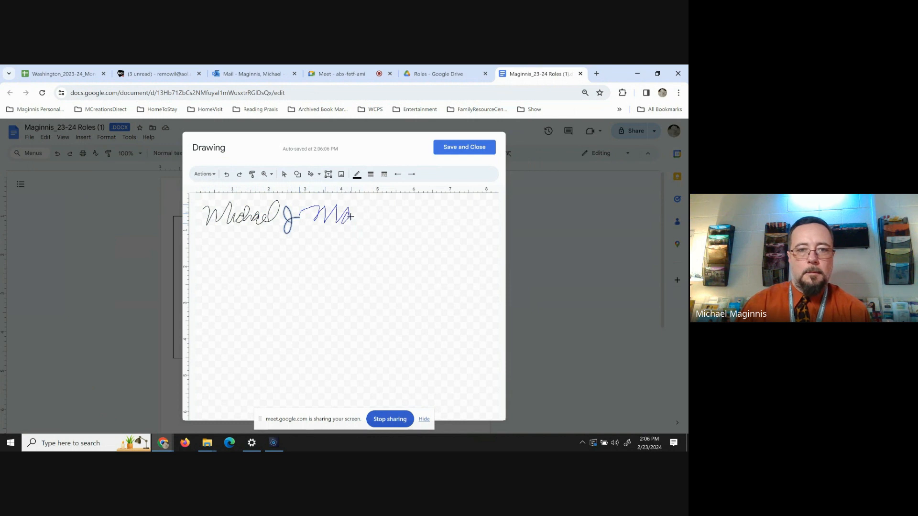
{"action": "left_click_drag", "start_coordinate": [351, 215], "coordinate": [387, 226]}
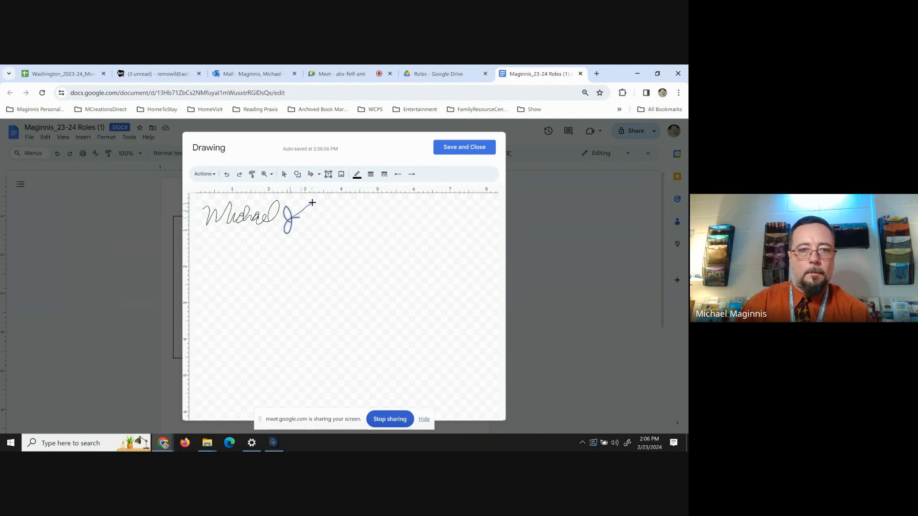
{"action": "left_click_drag", "start_coordinate": [310, 202], "coordinate": [356, 217]}
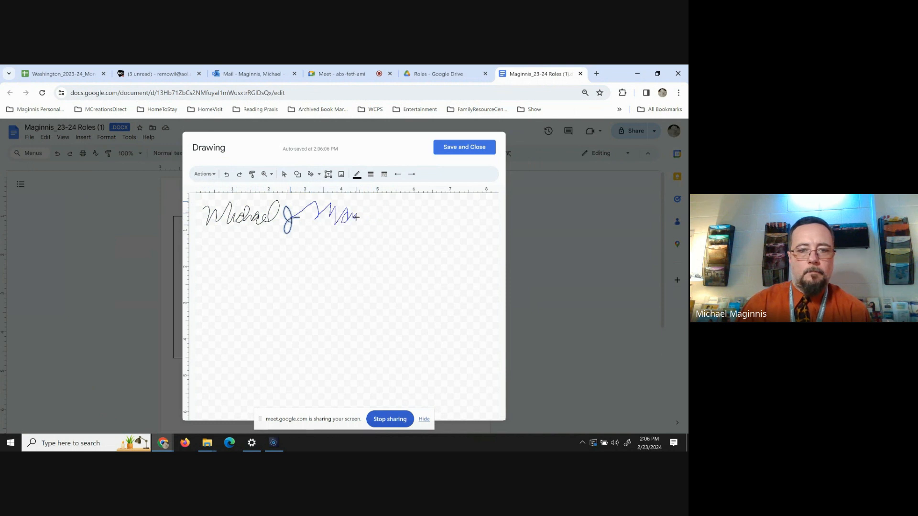
{"action": "left_click_drag", "start_coordinate": [317, 210], "coordinate": [404, 252]}
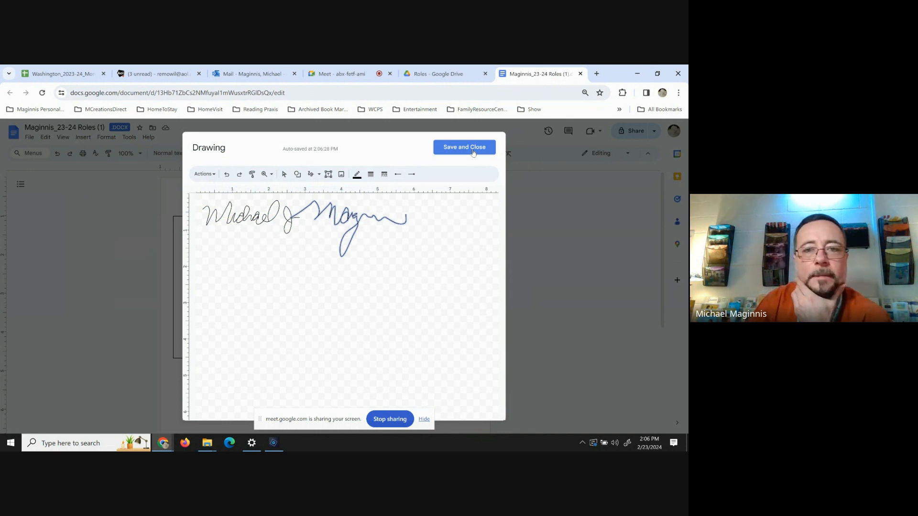
{"action": "left_click", "coordinate": [463, 147]}
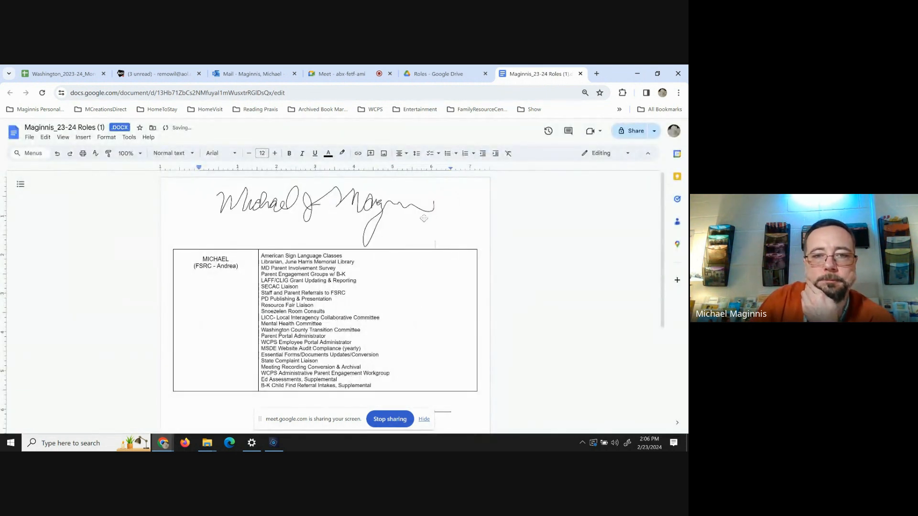
Shrink the signature to fit above the signature line, copy it, and return to Drive.
{"action": "left_click", "coordinate": [325, 210]}
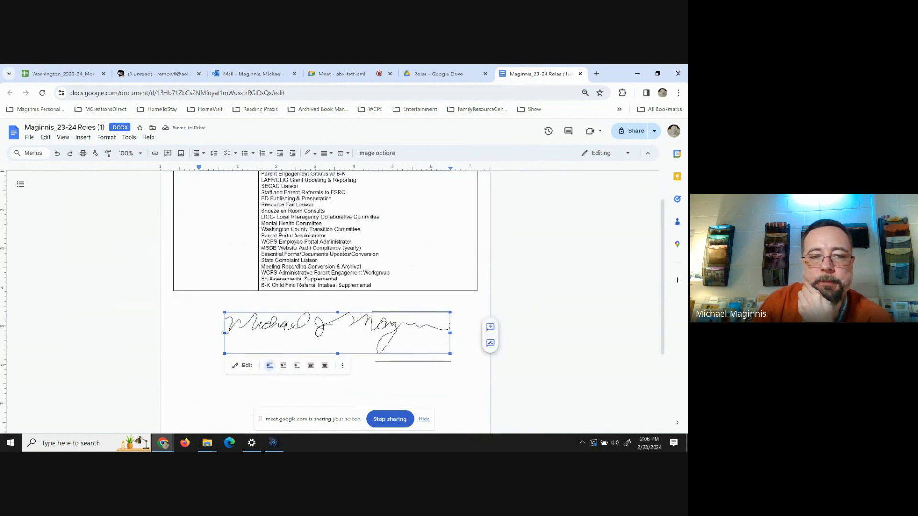
{"action": "left_click_drag", "start_coordinate": [337, 327], "coordinate": [380, 325]}
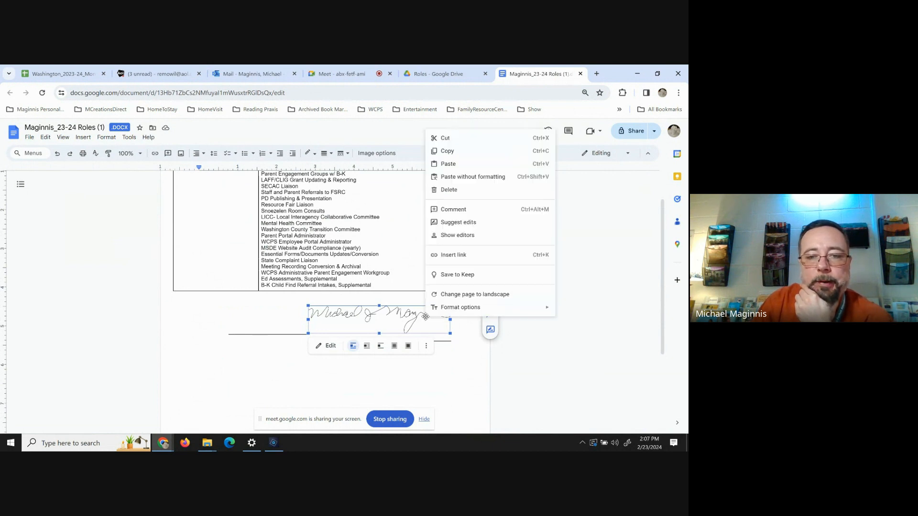
{"action": "left_click", "coordinate": [468, 157]}
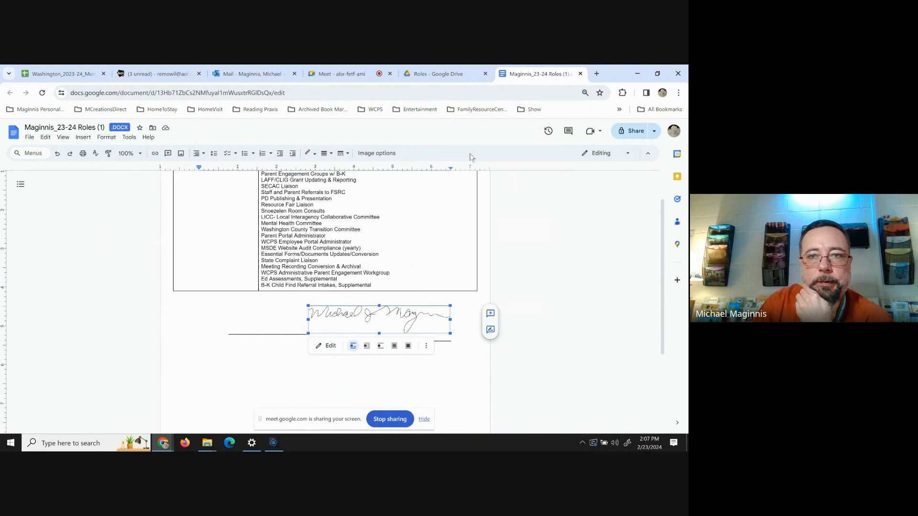
{"action": "left_click", "coordinate": [436, 73]}
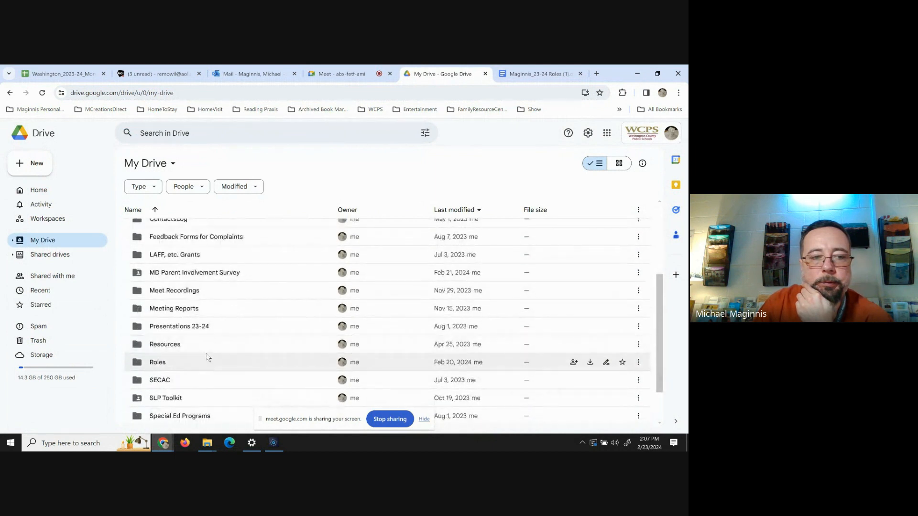
Open the Present Level Data Collecting Sources document from the Resources folder.
{"action": "double_click", "coordinate": [165, 344]}
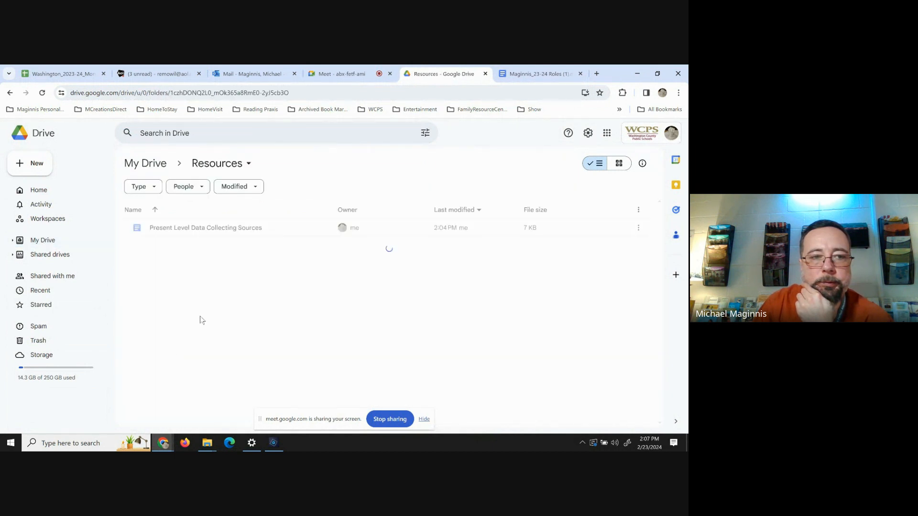
{"action": "double_click", "coordinate": [205, 228]}
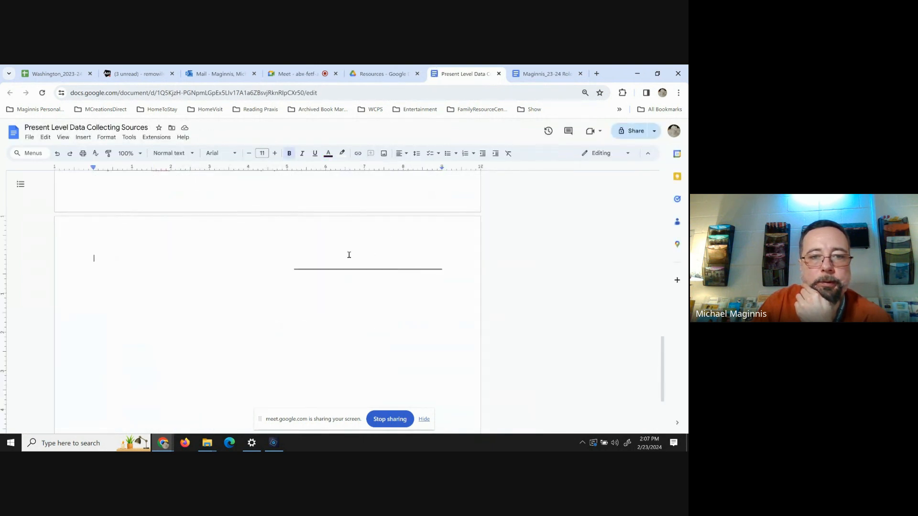
Paste the copied signature at the signature line, then return to the Drive file list.
{"action": "right_click", "coordinate": [349, 255]}
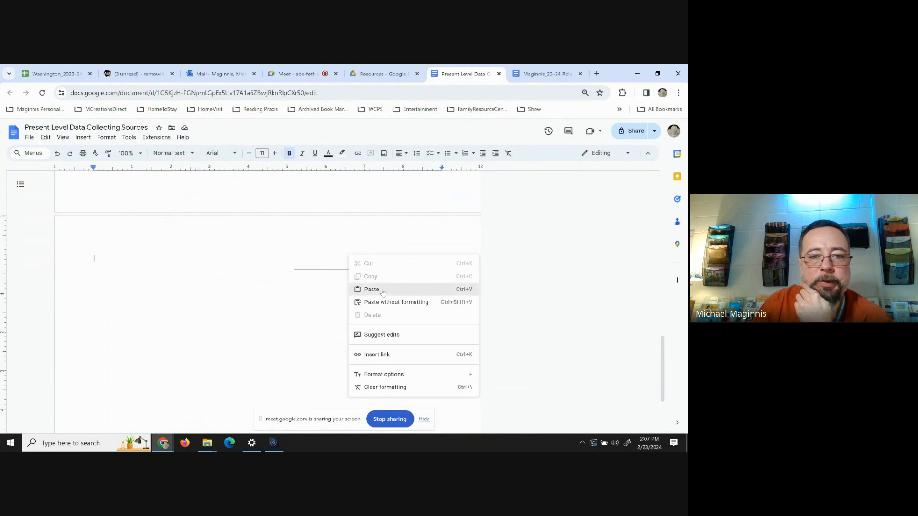
{"action": "left_click", "coordinate": [372, 288]}
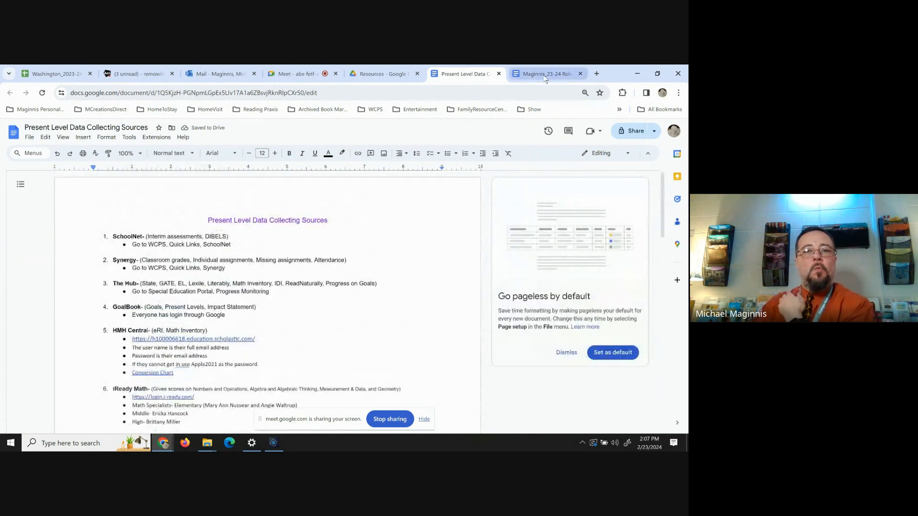
{"action": "left_click", "coordinate": [383, 74]}
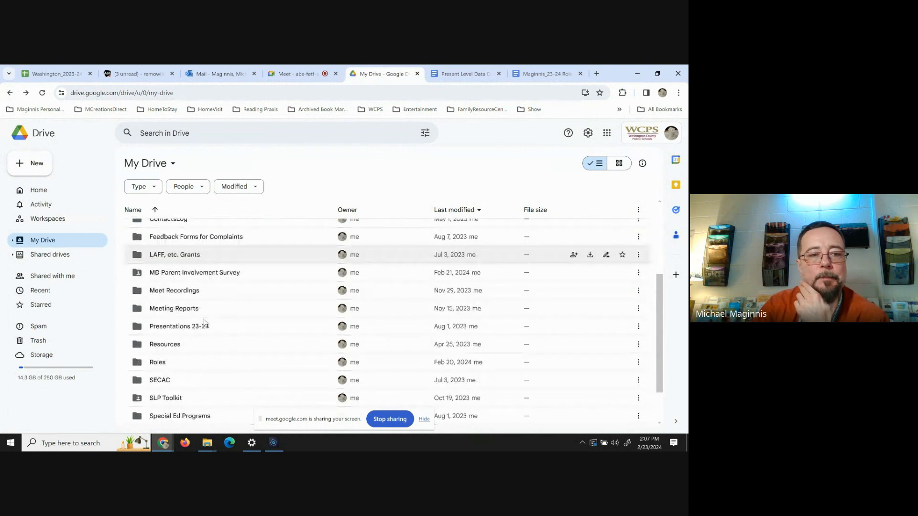
{"action": "mouse_move", "coordinate": [157, 361]}
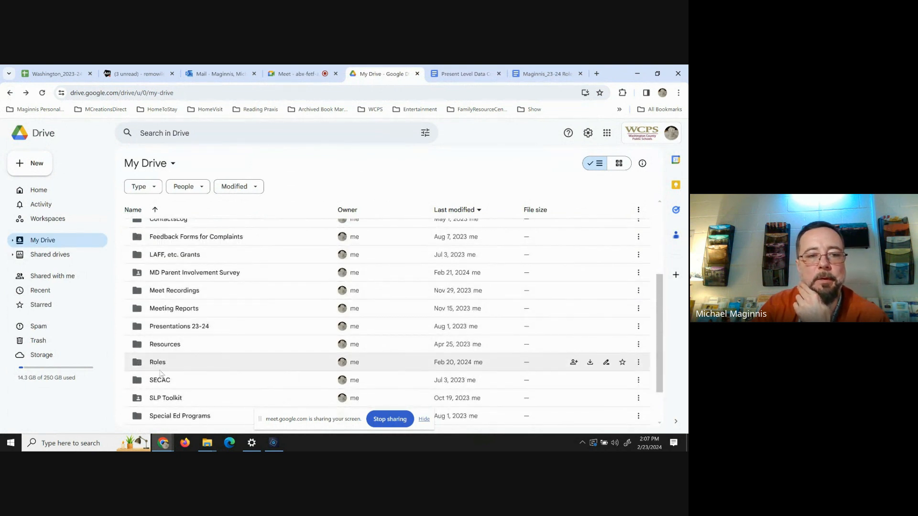
Open the Roles folder and download its Roles .docx file.
{"action": "double_click", "coordinate": [157, 362]}
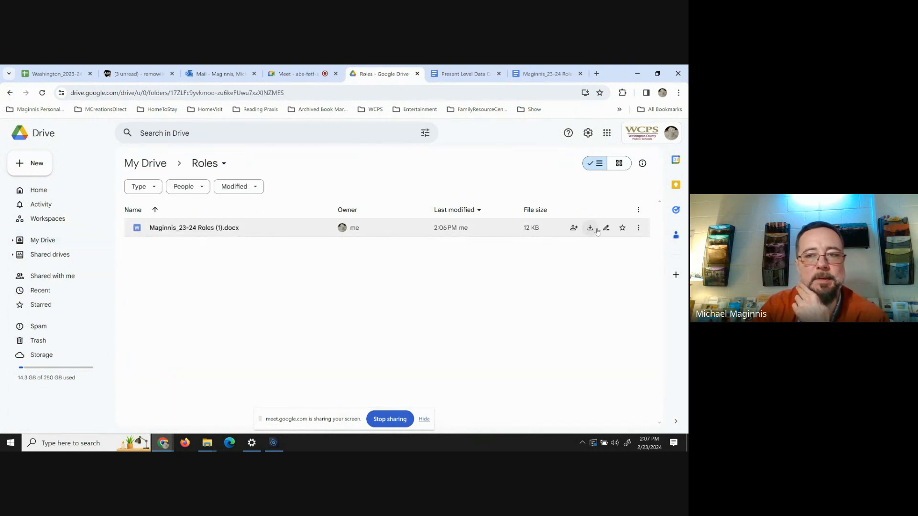
{"action": "left_click", "coordinate": [590, 228]}
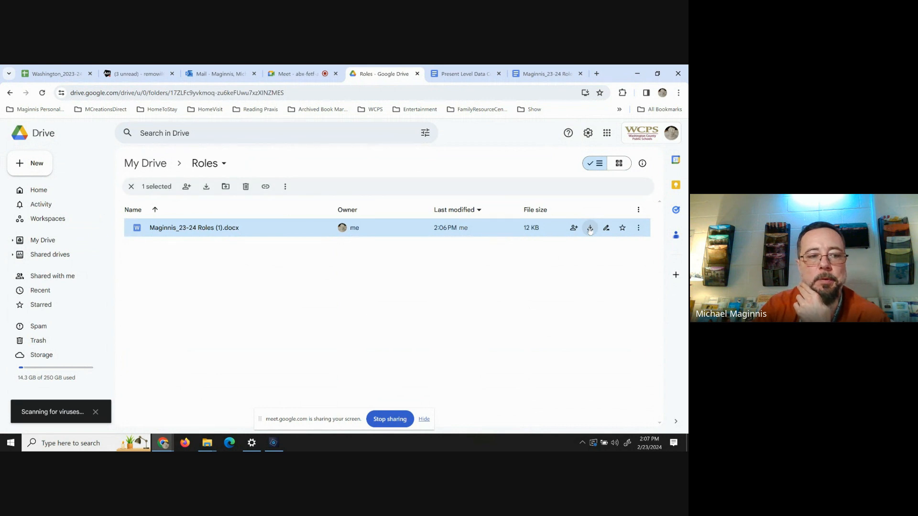
{"action": "left_click", "coordinate": [590, 228]}
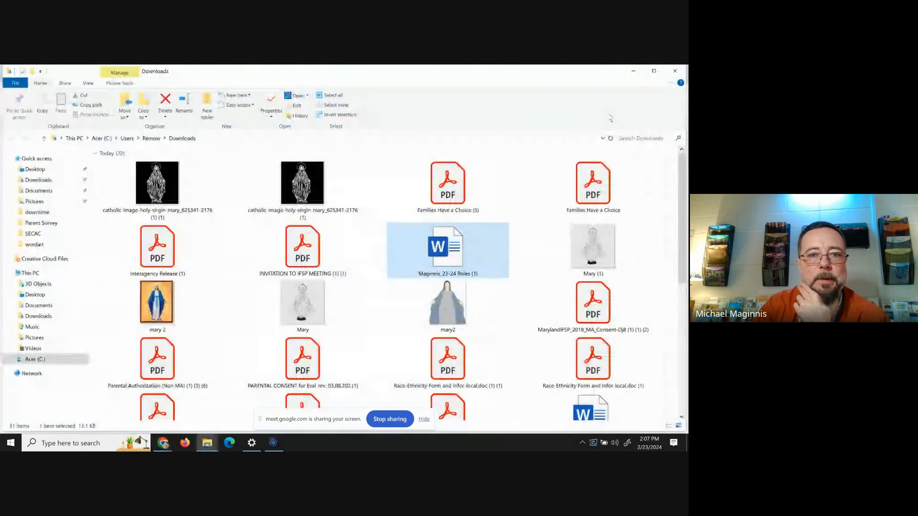
Open the downloaded Roles .docx from Downloads in Word.
{"action": "right_click", "coordinate": [446, 246]}
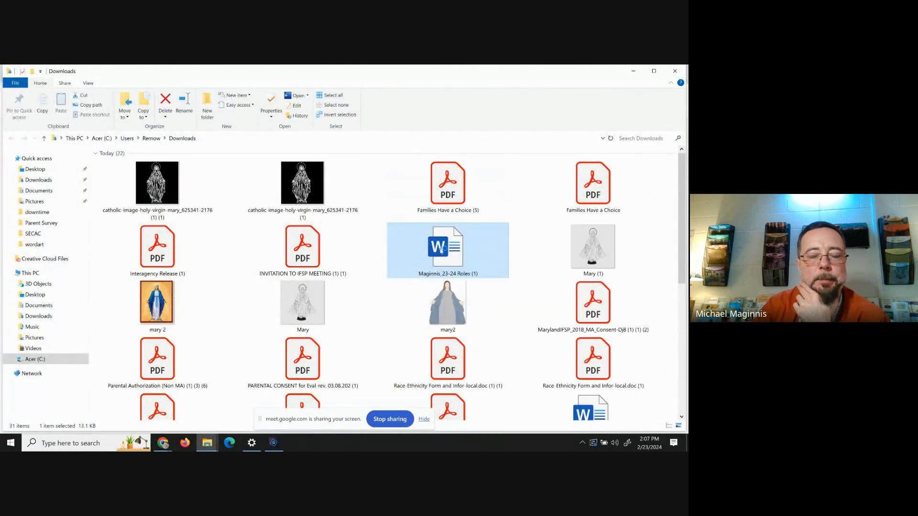
{"action": "double_click", "coordinate": [446, 246]}
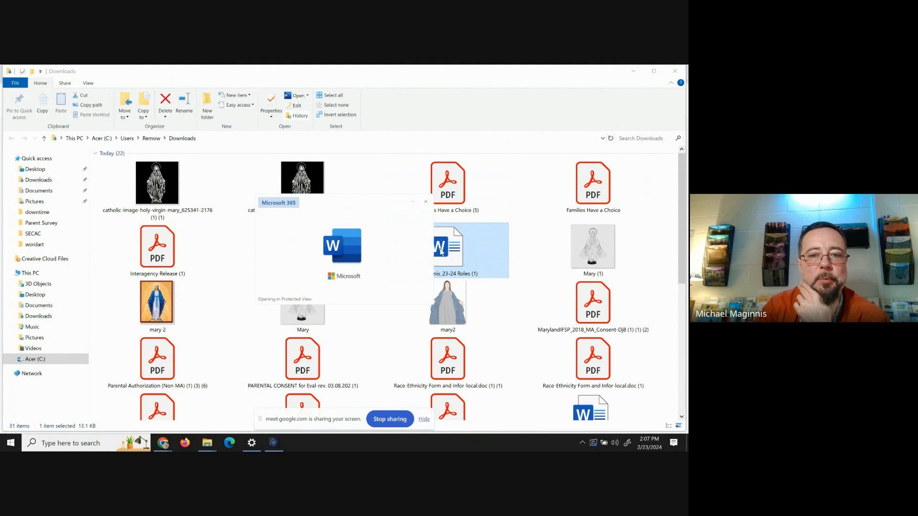